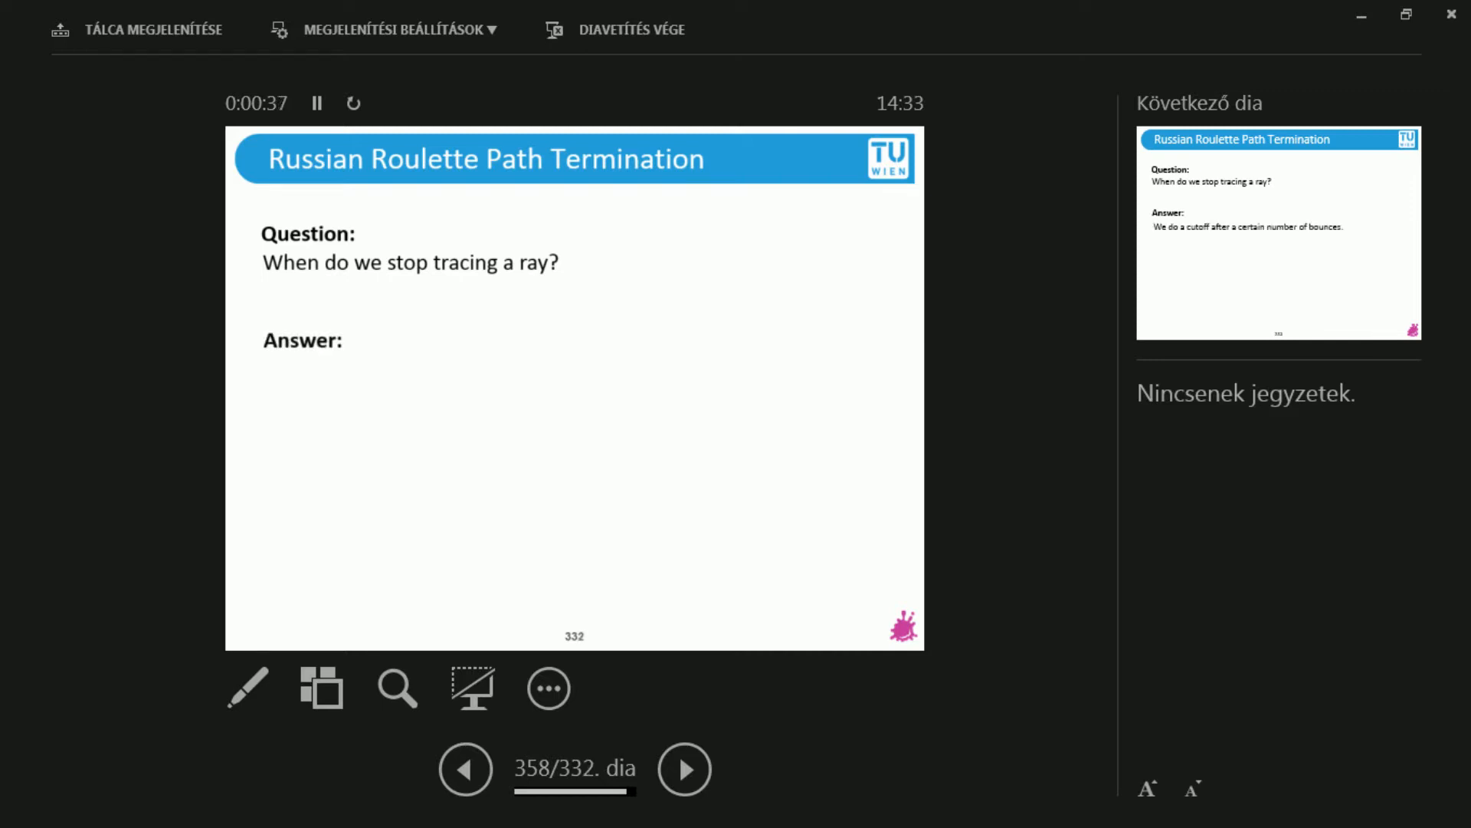
# Step: Reveal the cutoff answer, that we can do better, and reach the infinite-dimensional integral reminder
pyautogui.click(684, 768)
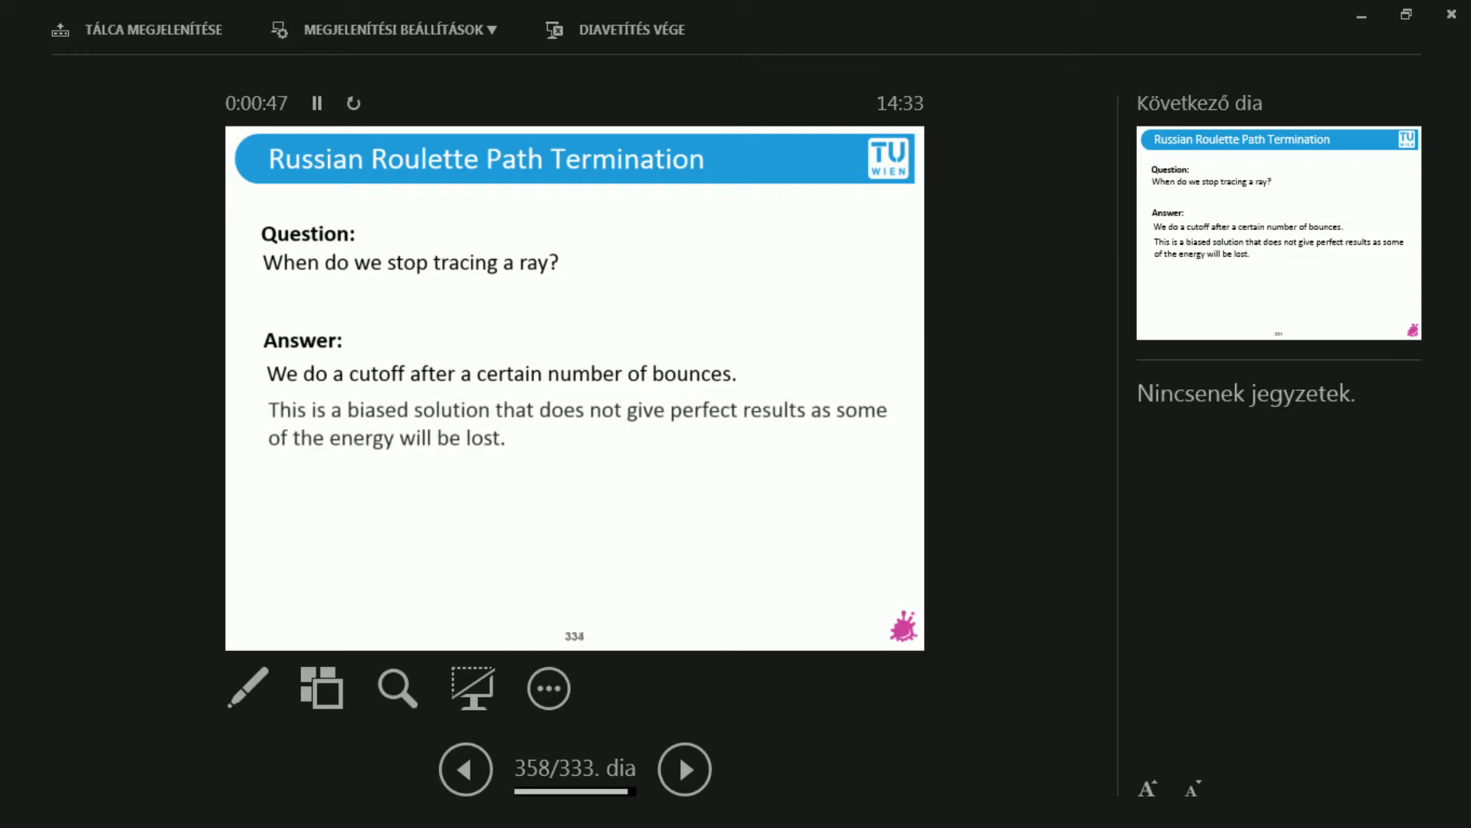
pyautogui.click(684, 767)
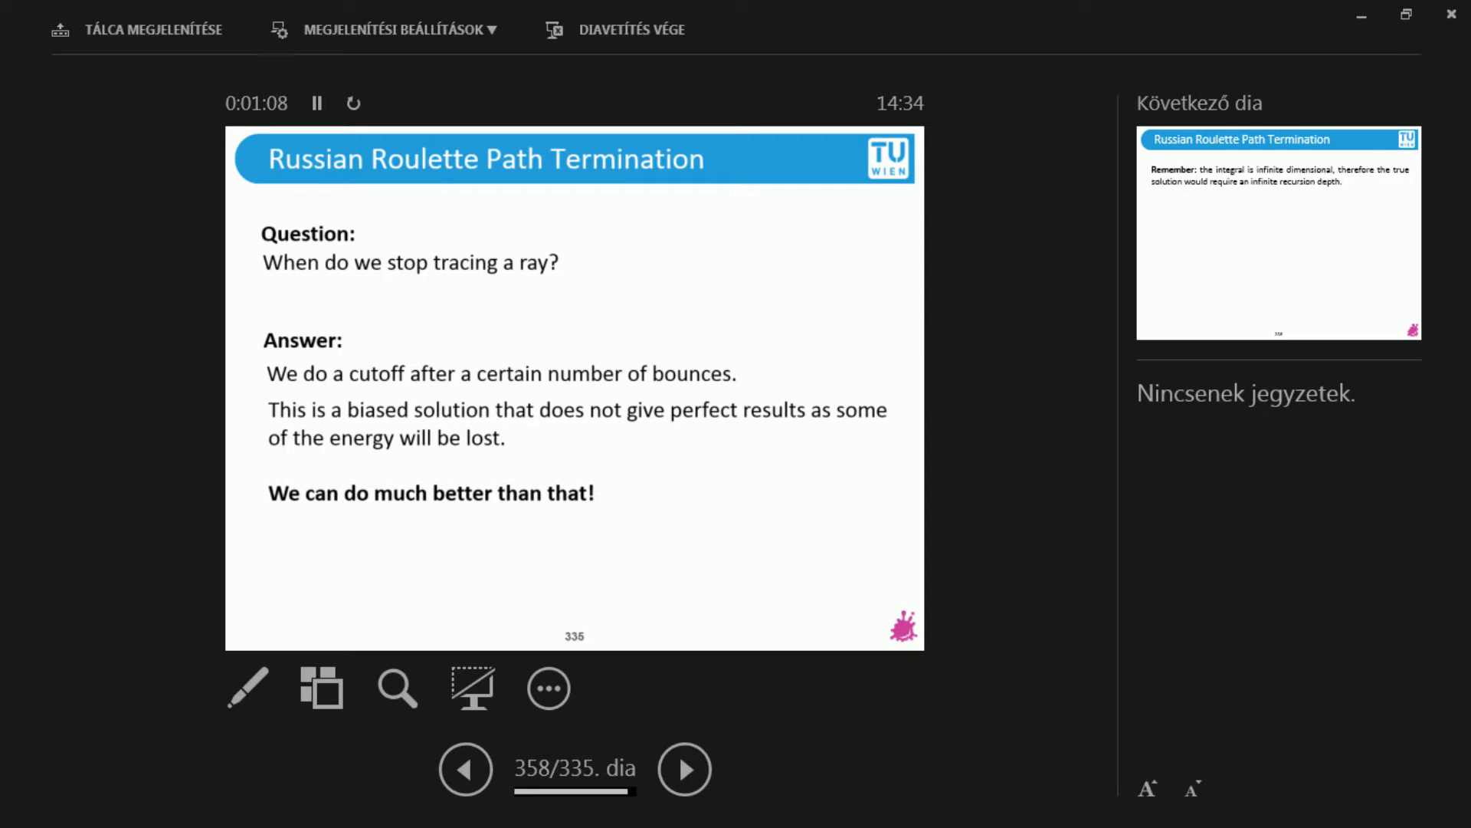
pyautogui.click(684, 768)
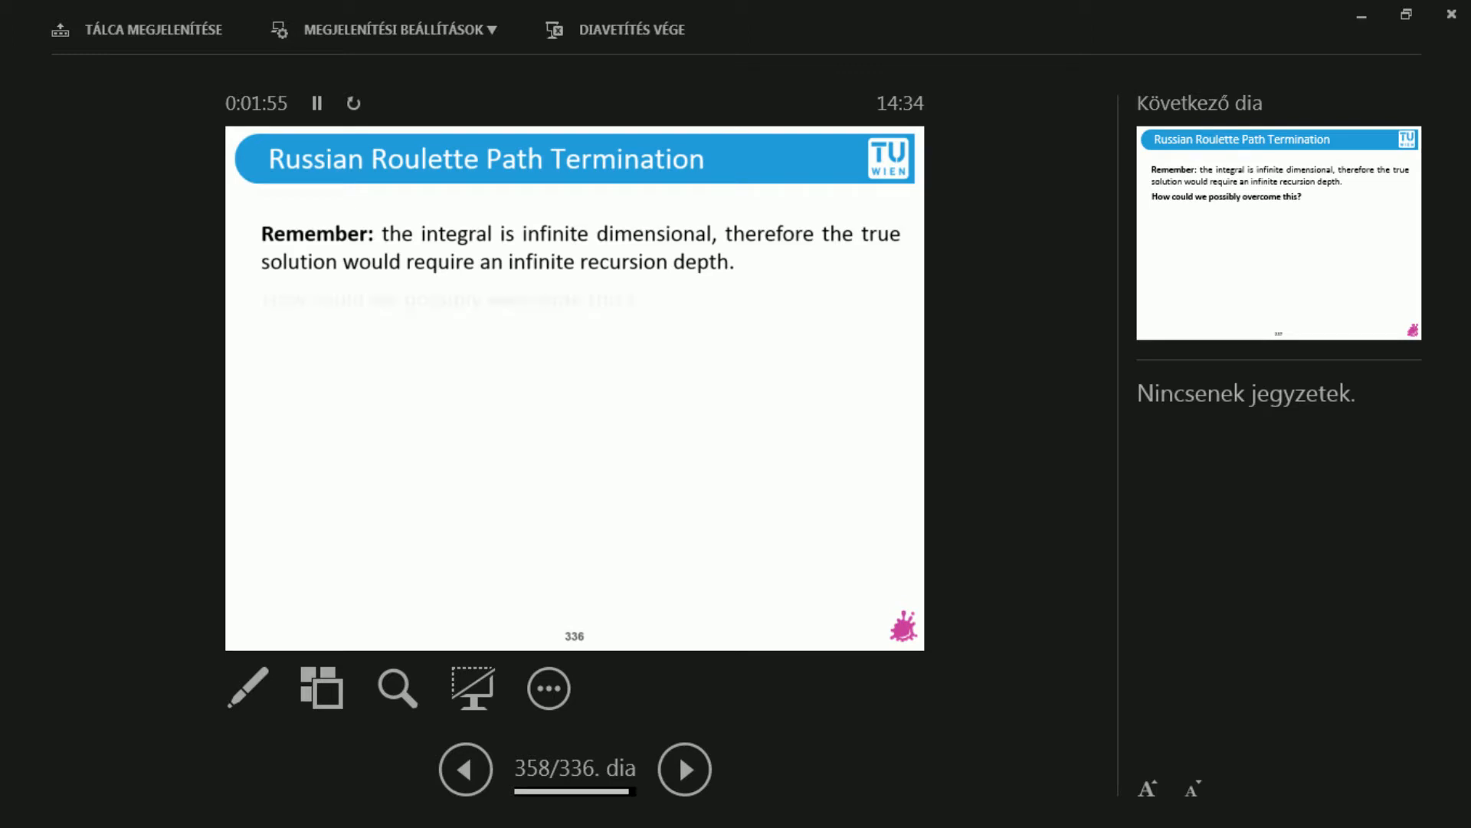
# Step: Reveal the 'How could we possibly overcome this?' question and the probability-theory goal bullet
pyautogui.click(684, 768)
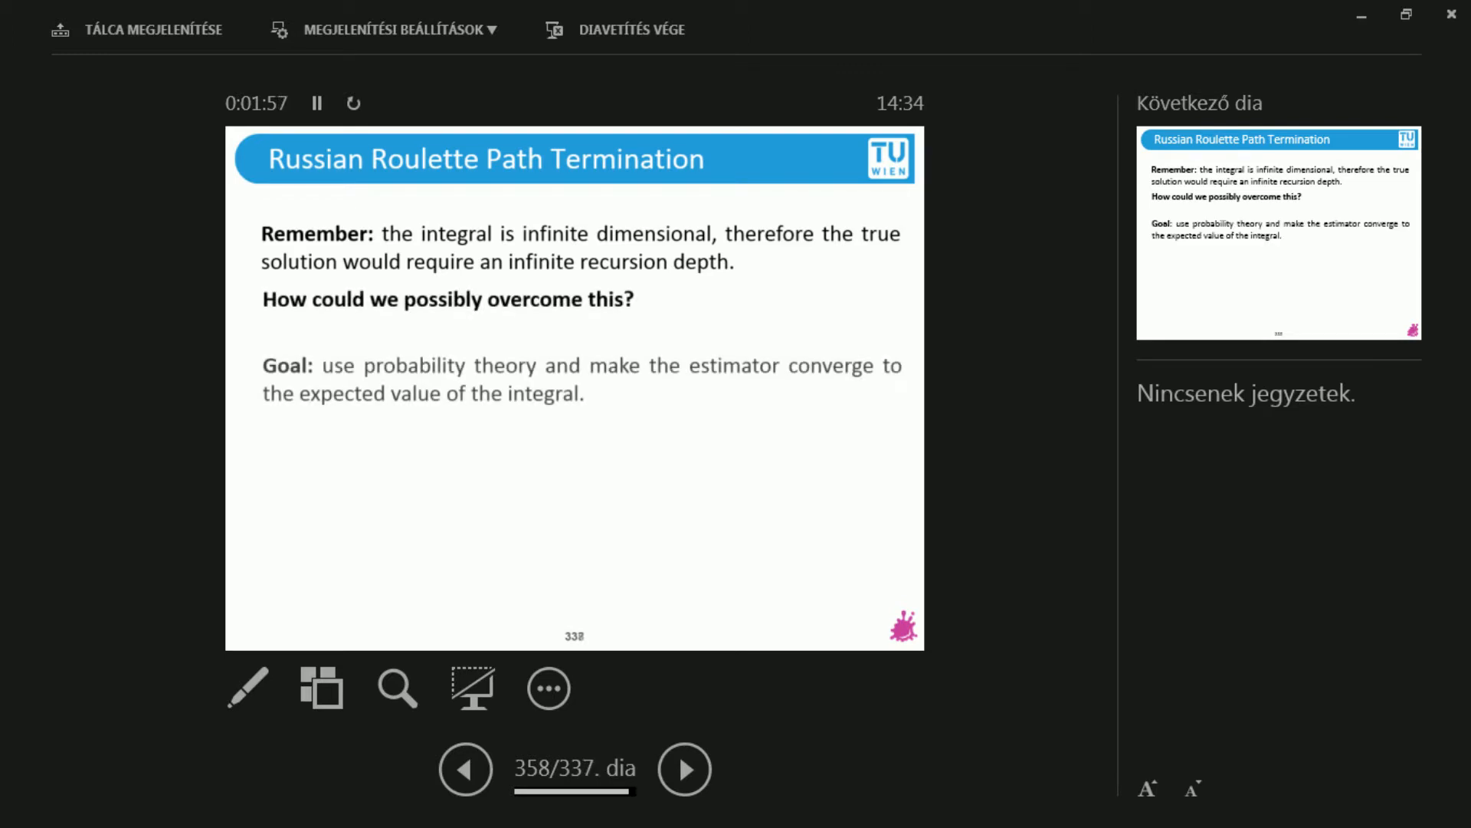
pyautogui.click(684, 768)
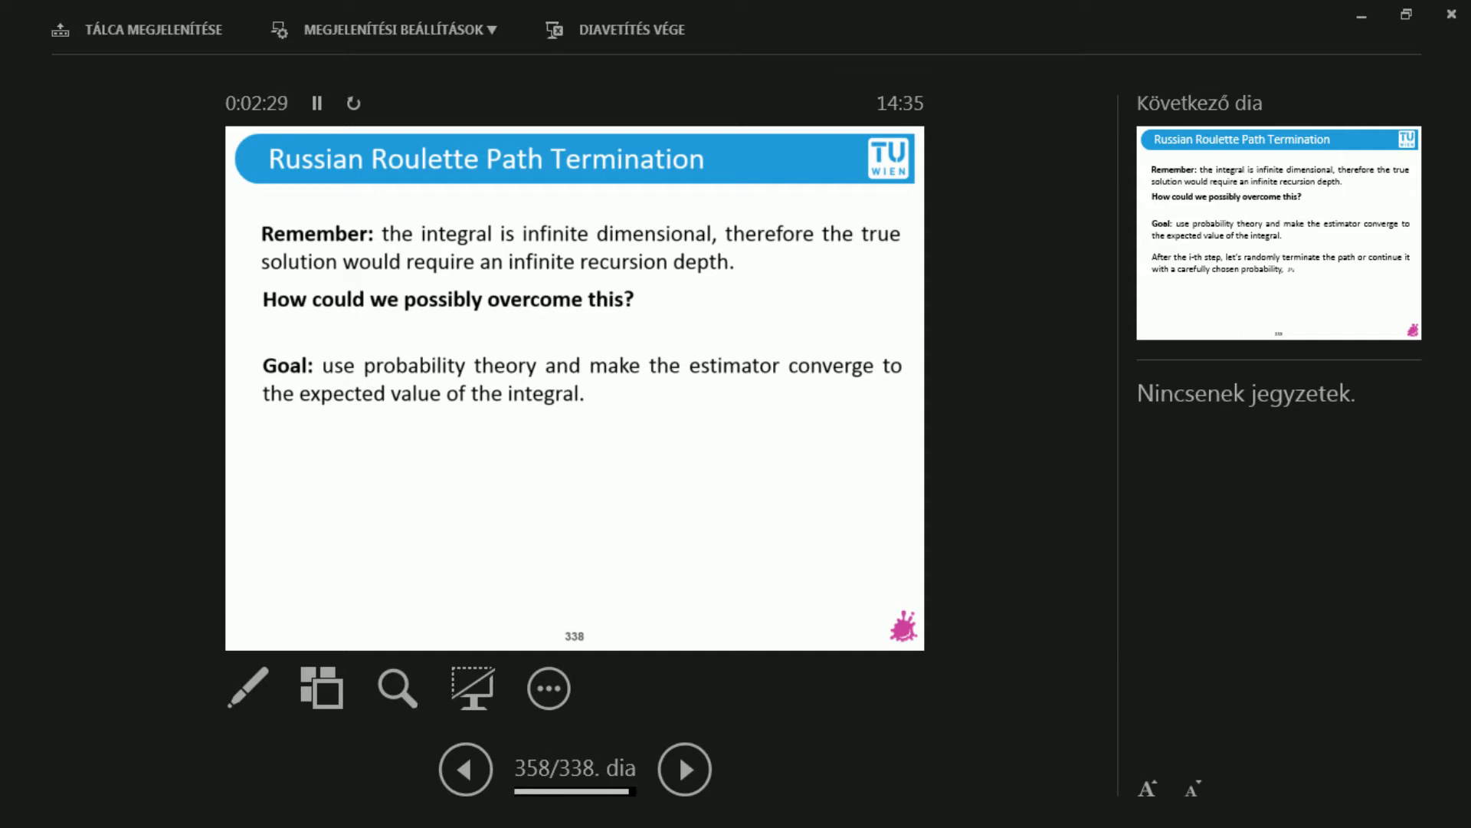
# Step: Reveal random path termination with probability p_i and the radiance multiplier question
pyautogui.click(684, 768)
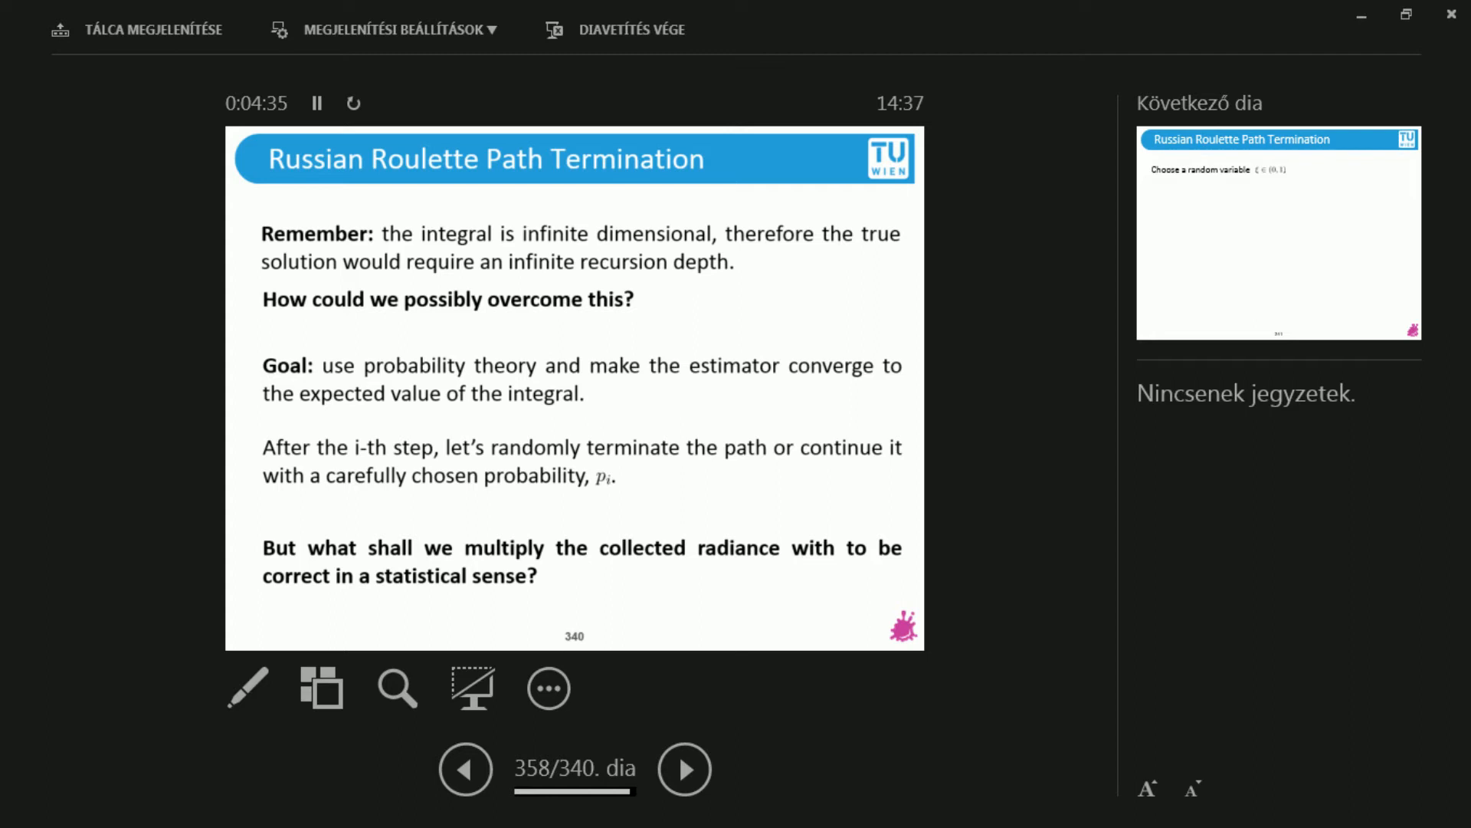
# Step: Step through the random-variable rule, continue/stop cases and expected-value relation to terminated paths giving 0
pyautogui.click(684, 768)
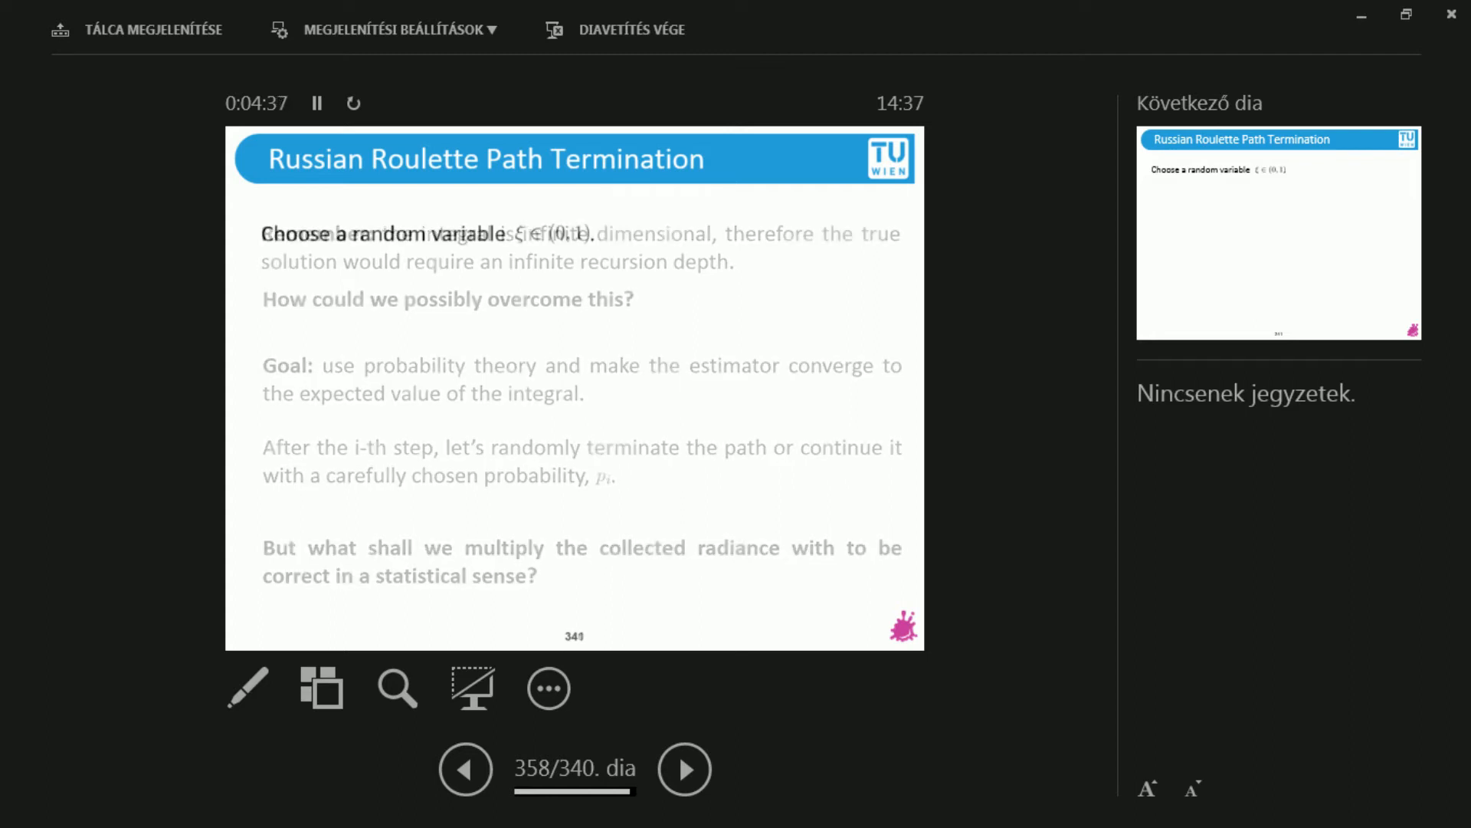
pyautogui.click(684, 768)
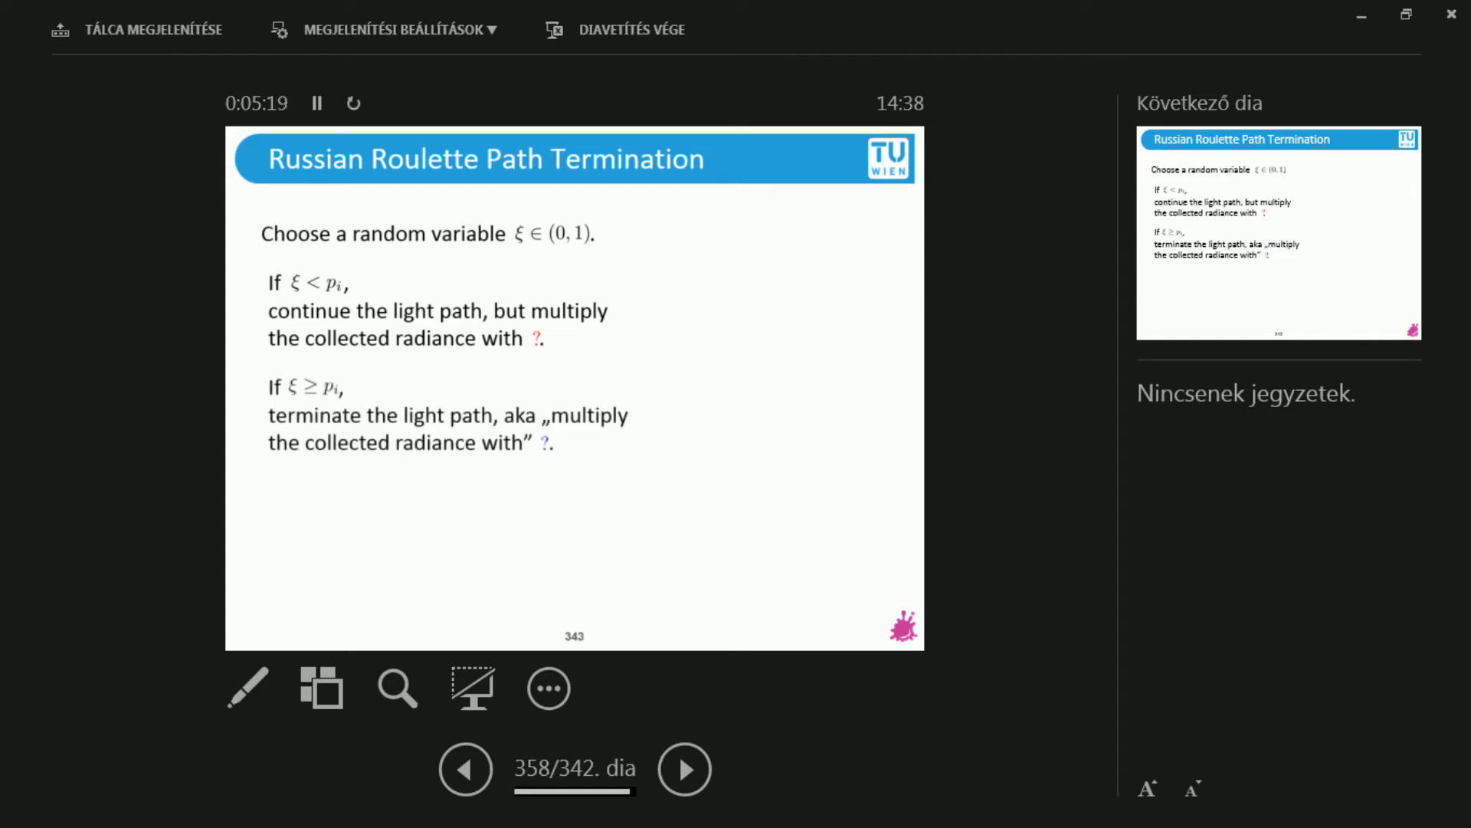
pyautogui.click(683, 768)
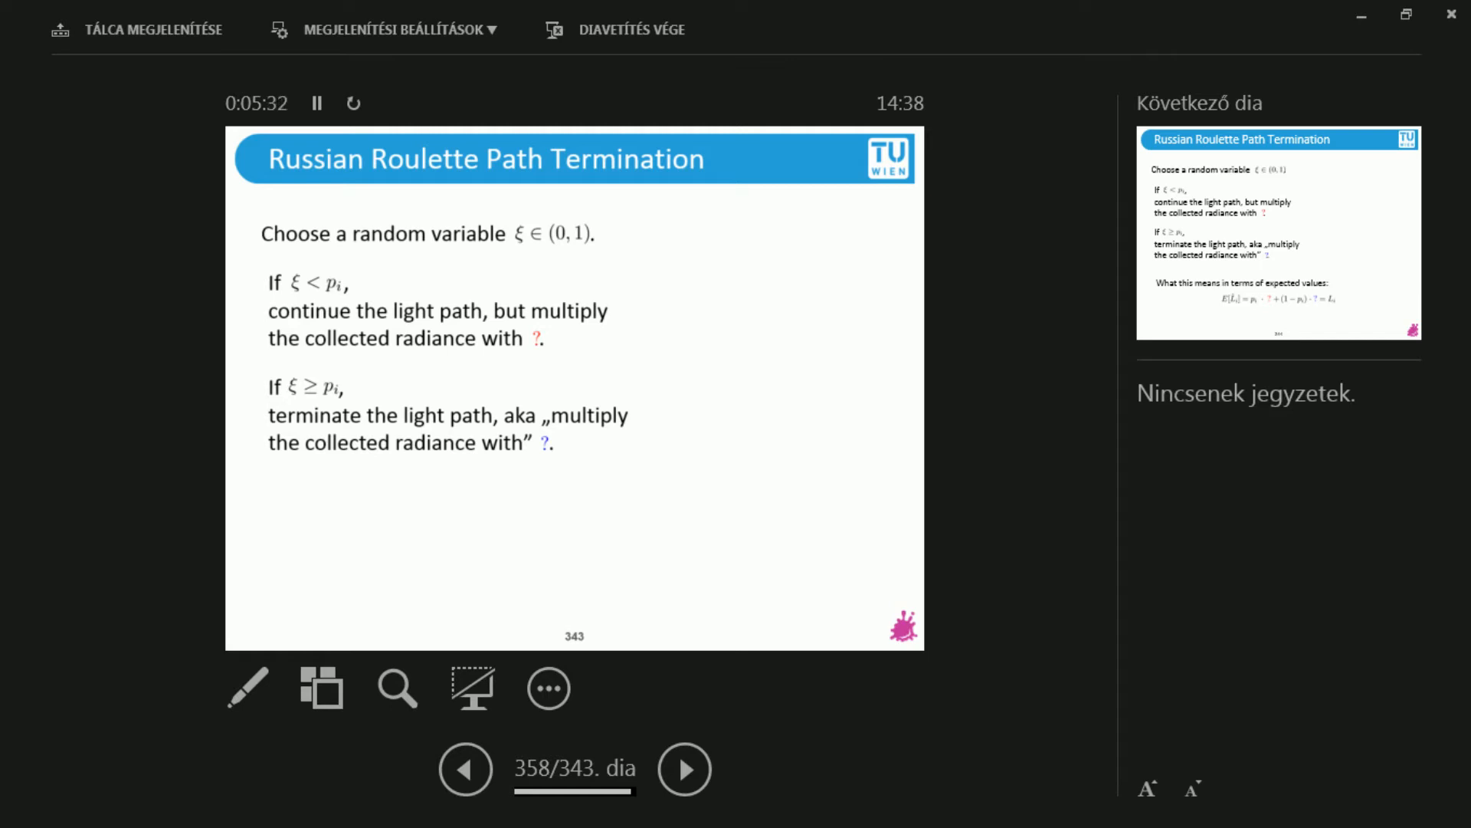
pyautogui.click(683, 768)
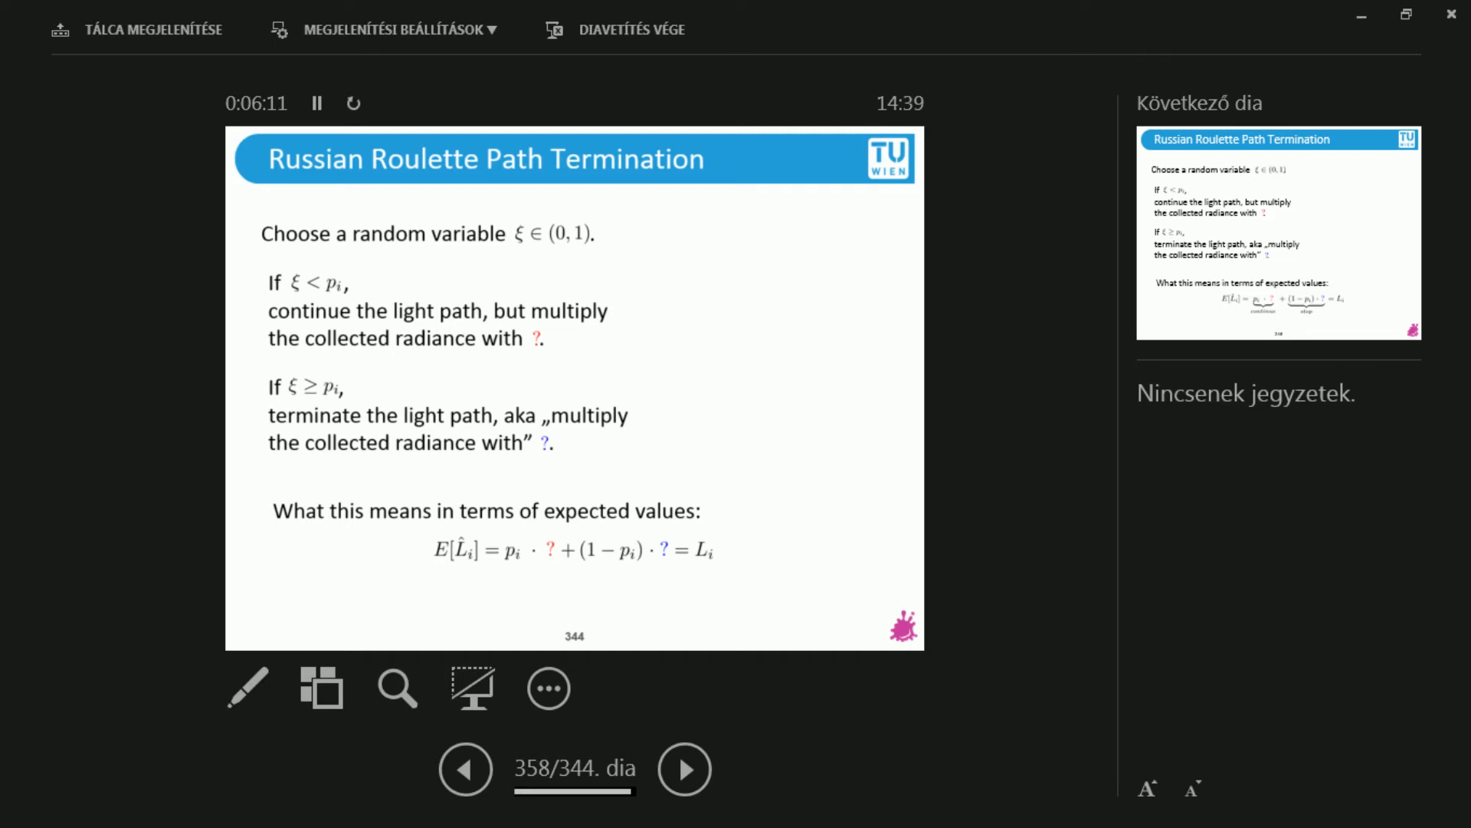
pyautogui.click(684, 768)
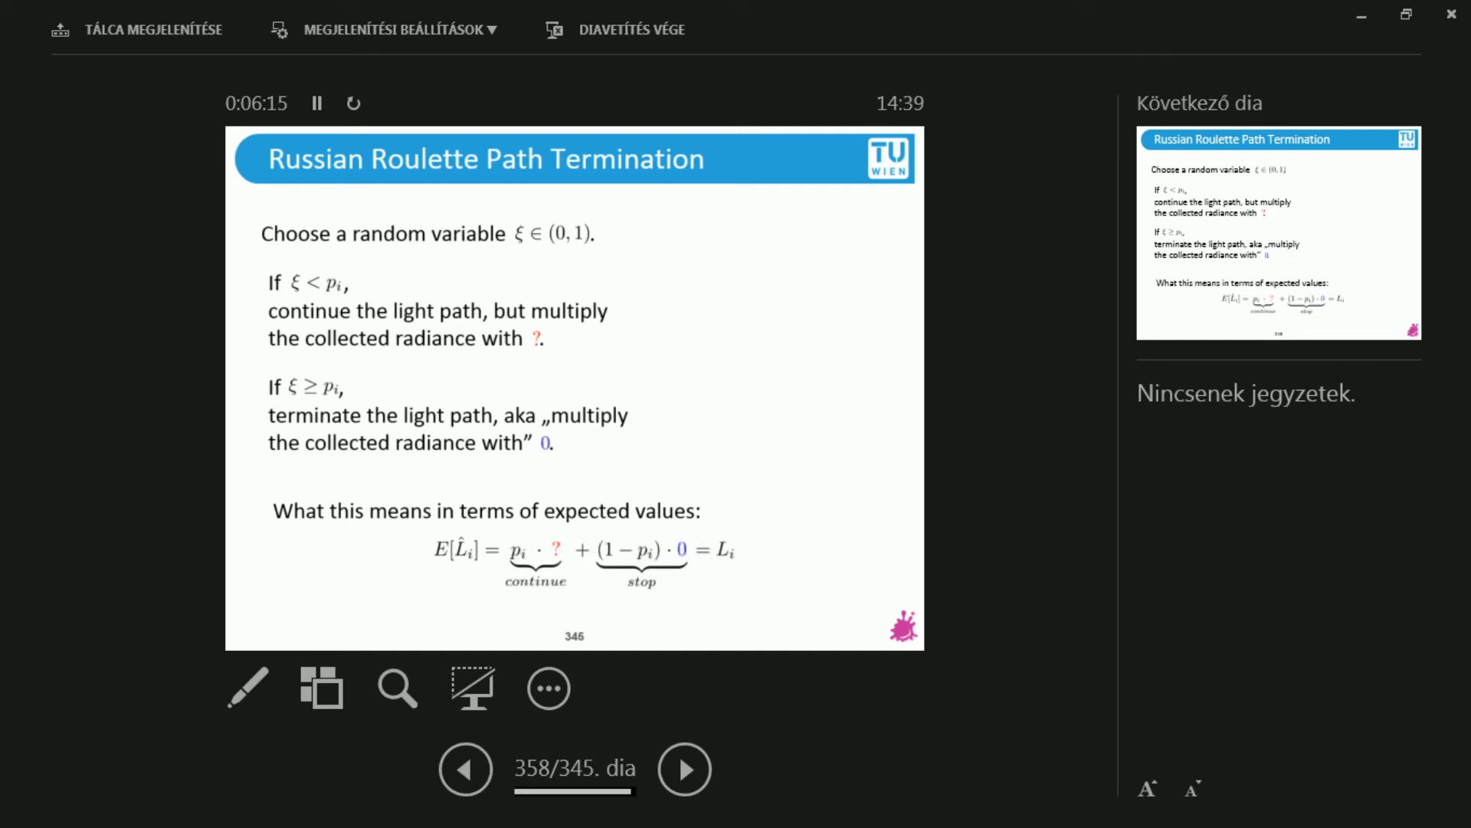
# Step: Fill in L_i/p_i as the continuing path's multiplier, completing the expected-value equation
pyautogui.click(684, 768)
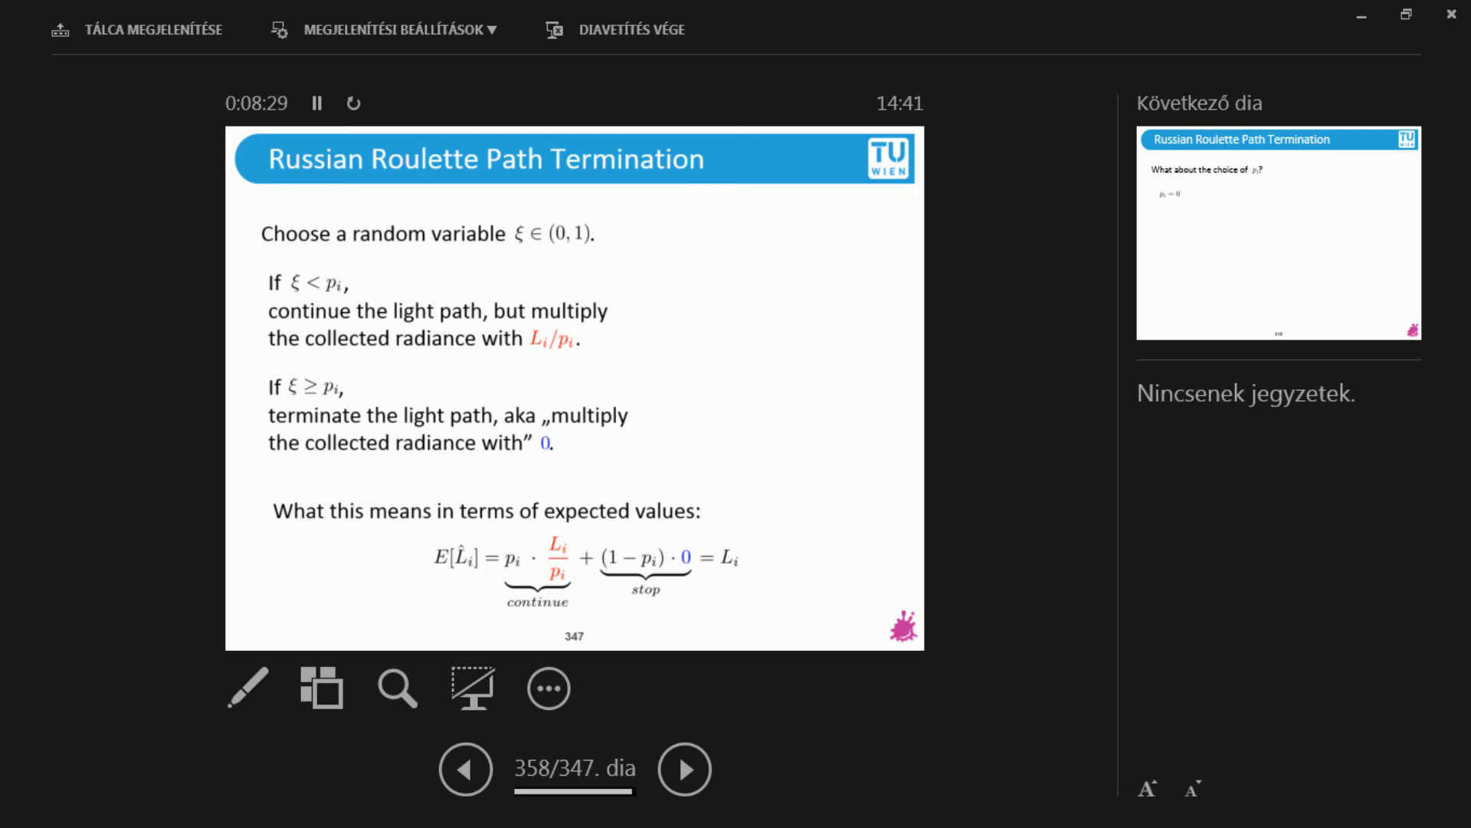
# Step: Leave the finished derivation and reach the p_i choice slide noting p_i = 0 always stops
pyautogui.click(684, 768)
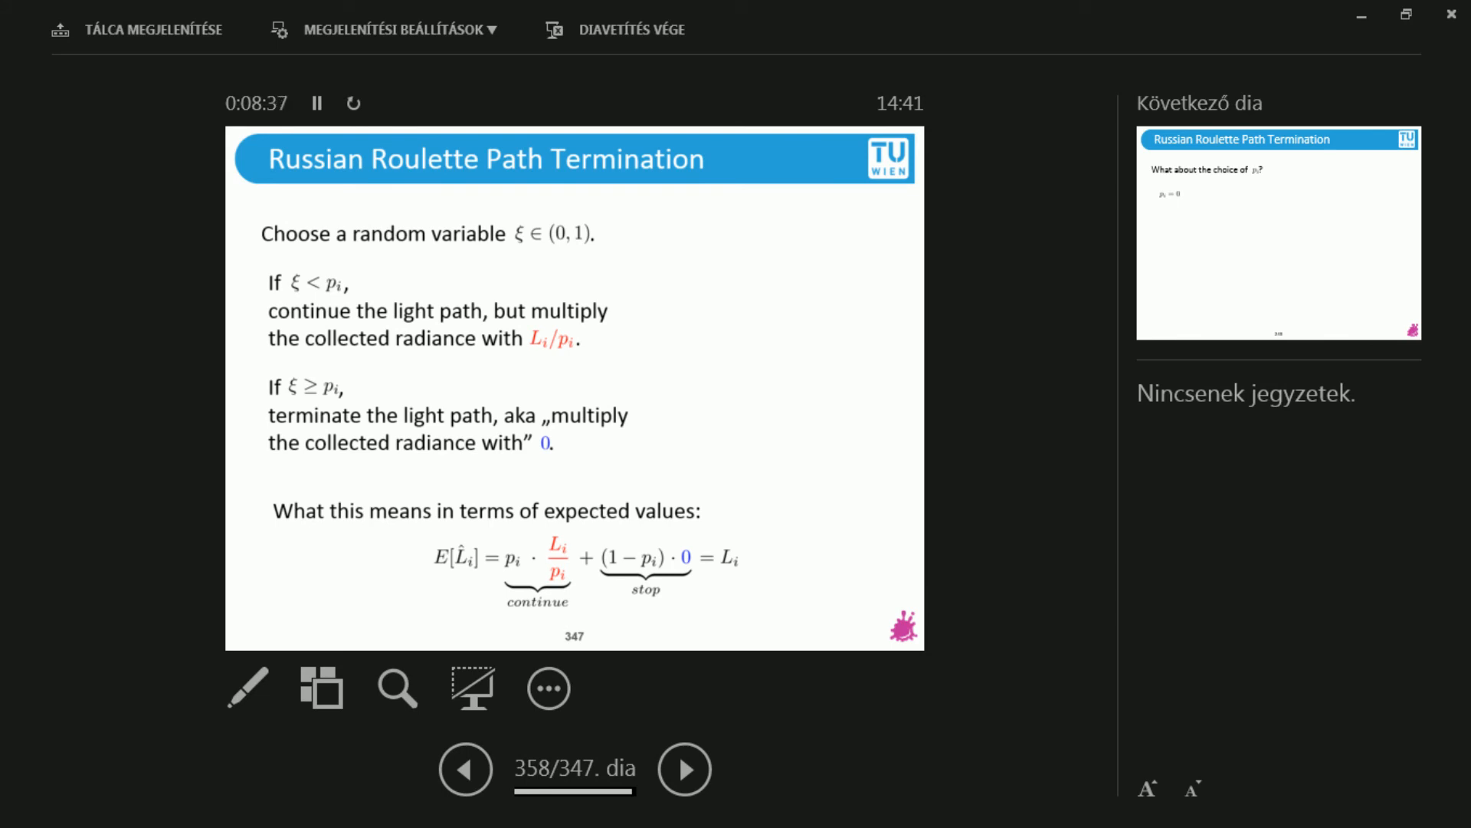
pyautogui.click(683, 768)
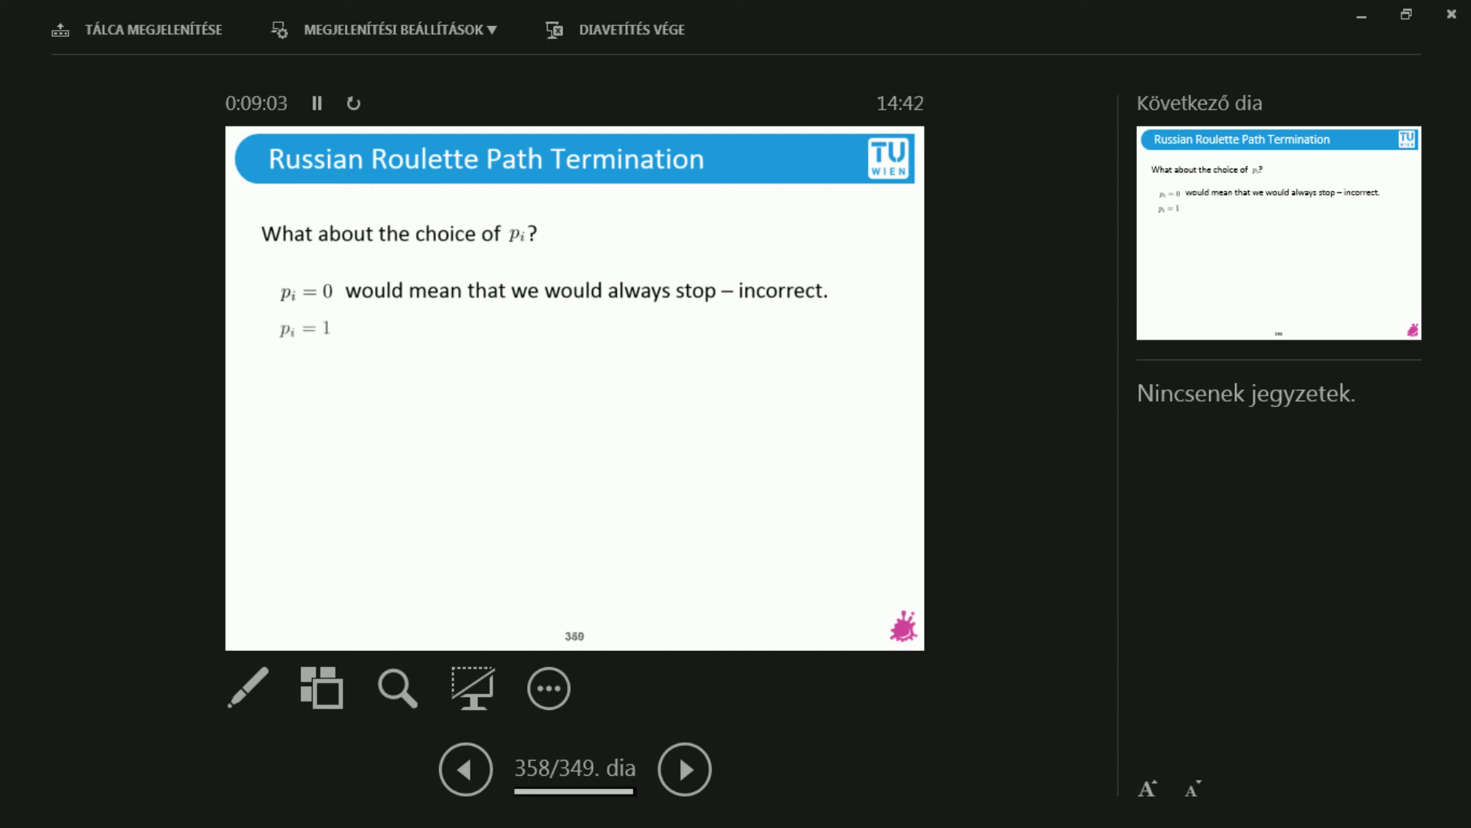
# Step: Reveal p_i = 1 being uncomputable, the Turing machine remark, in-between values, and p_i set to the albedo
pyautogui.click(683, 768)
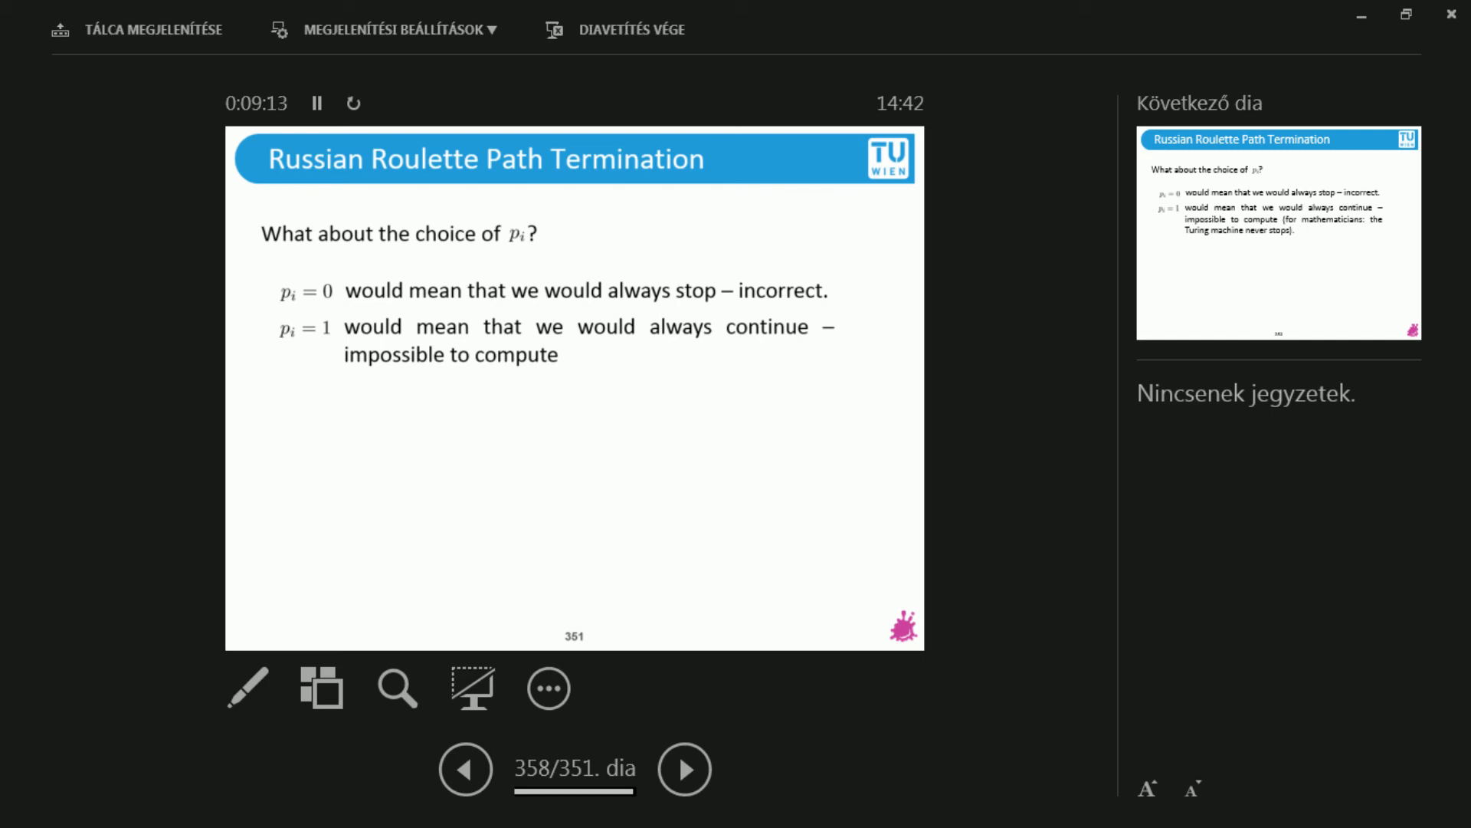
pyautogui.click(684, 768)
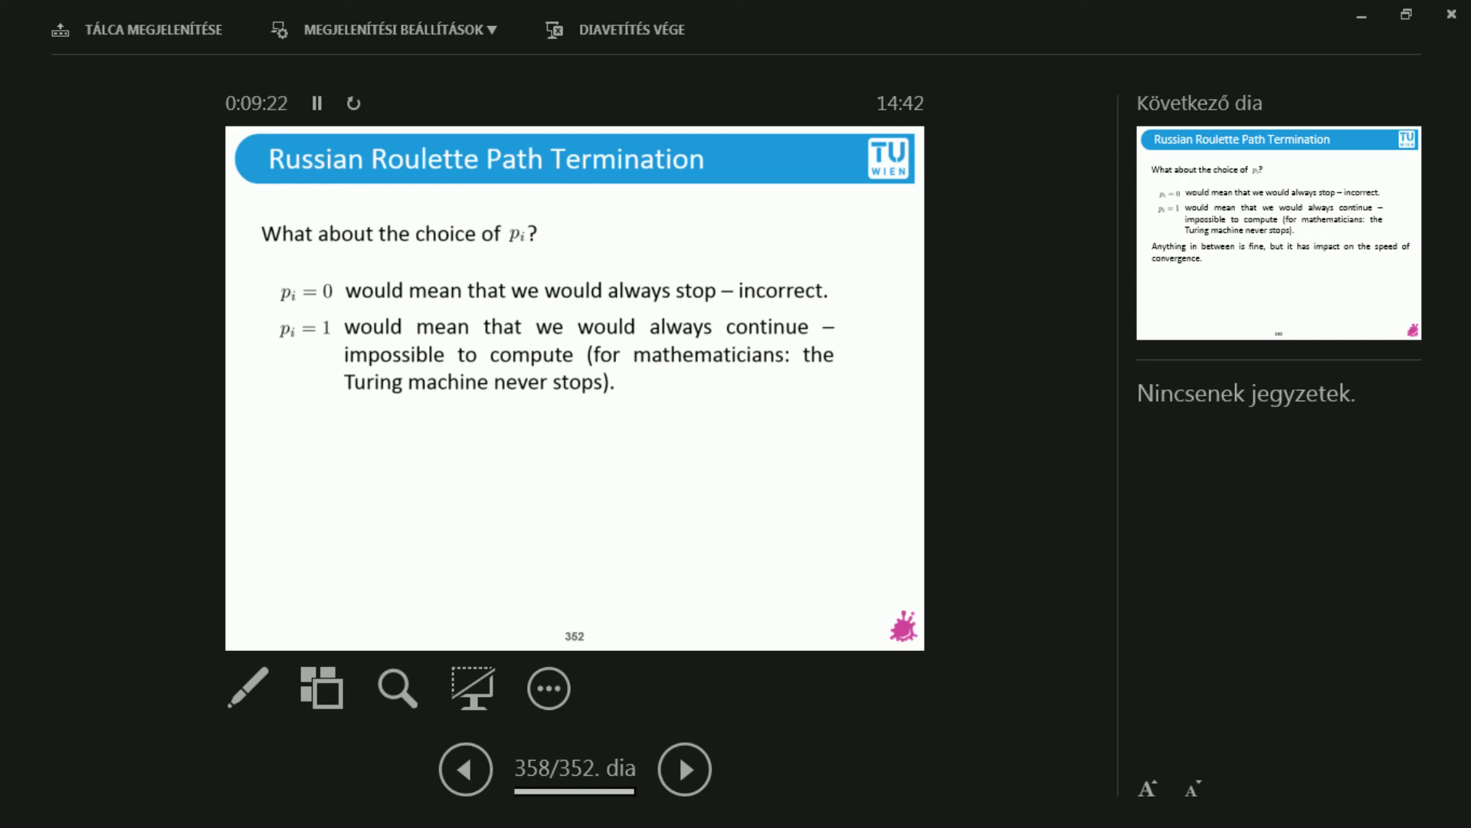
pyautogui.click(684, 767)
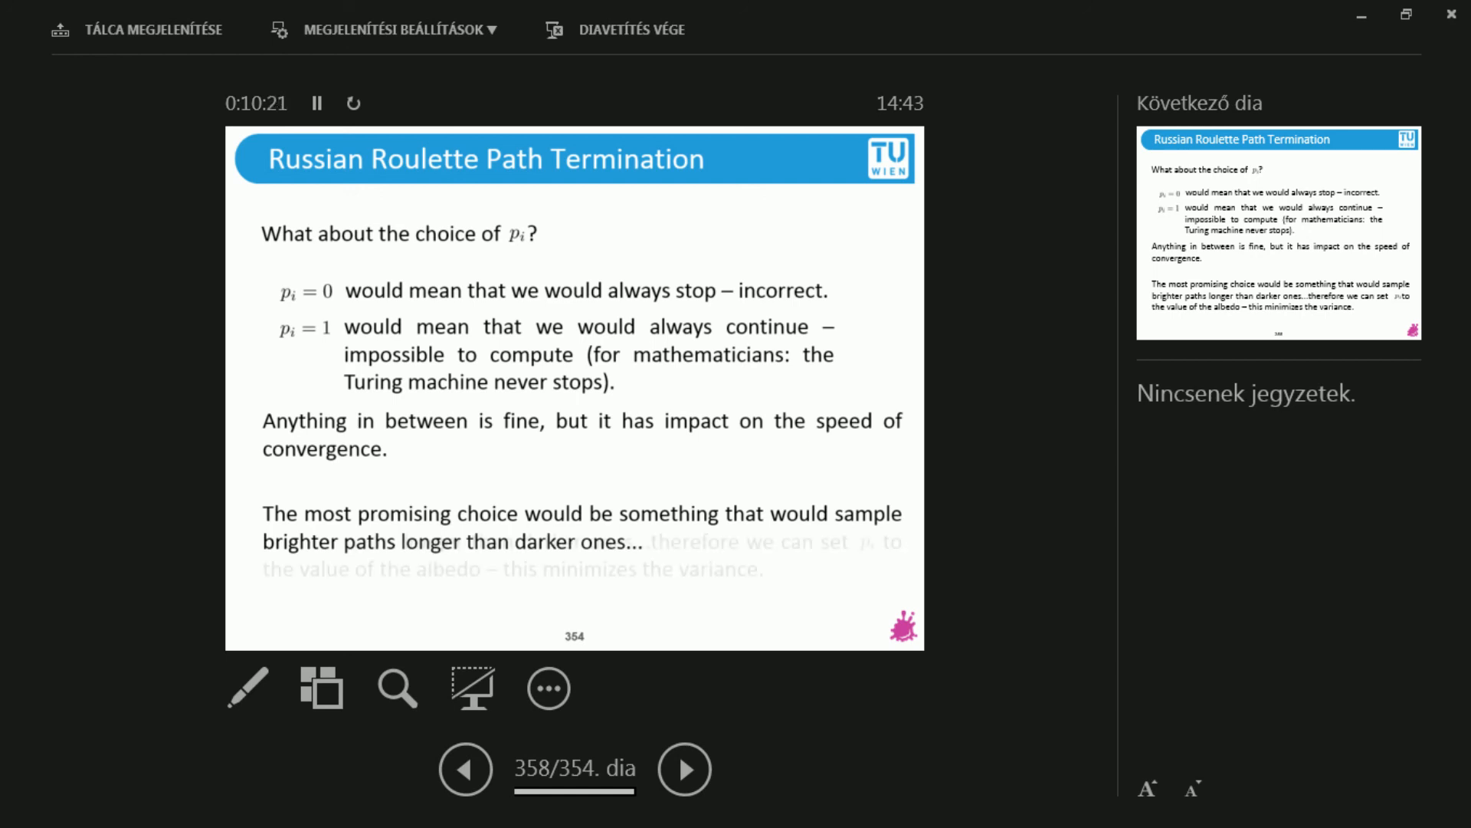
pyautogui.click(683, 768)
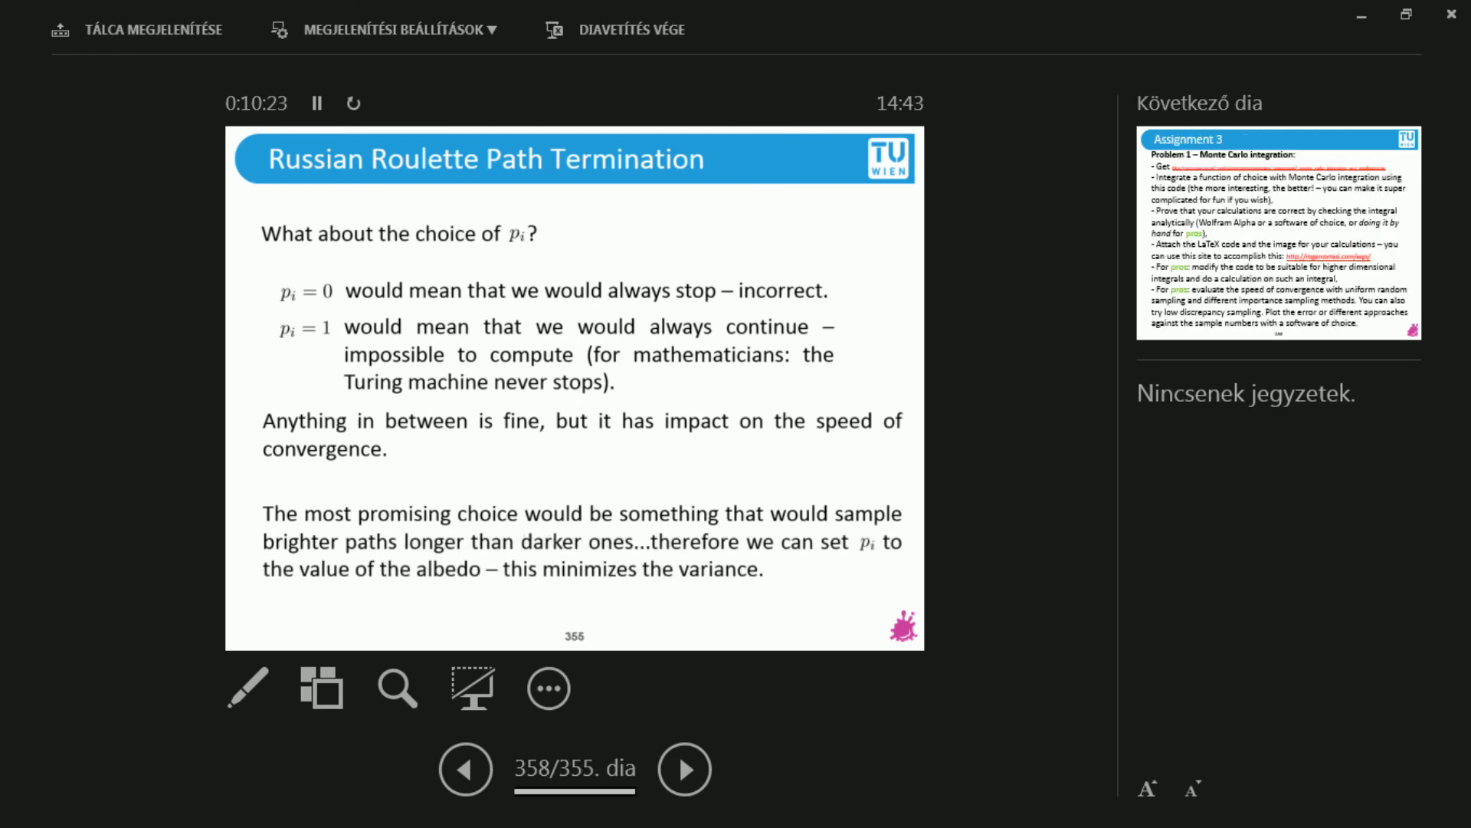